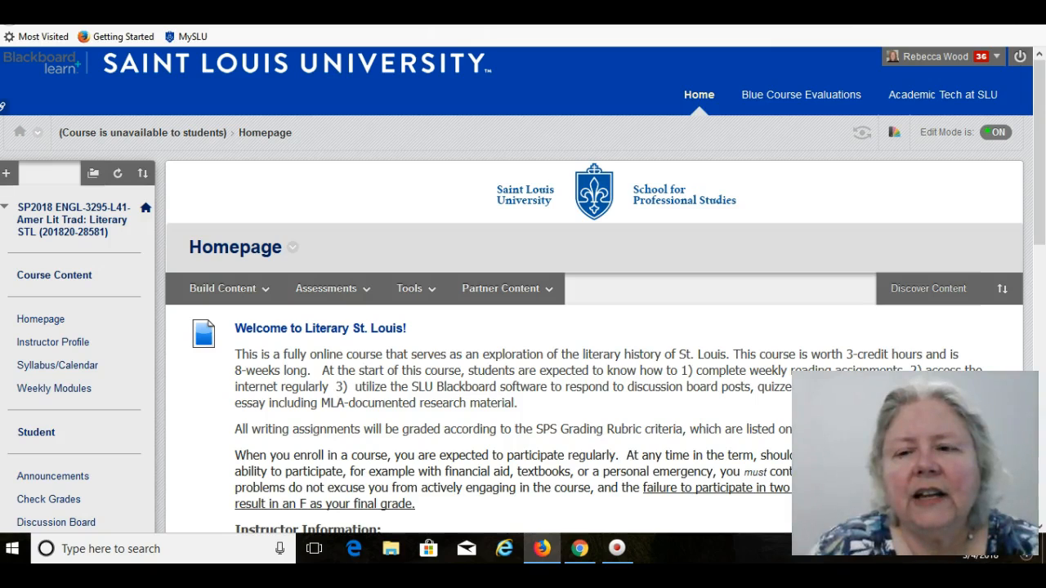
Navigate from the course homepage through Weekly Modules to Week 1's Lectures and Resources page.
click(57, 366)
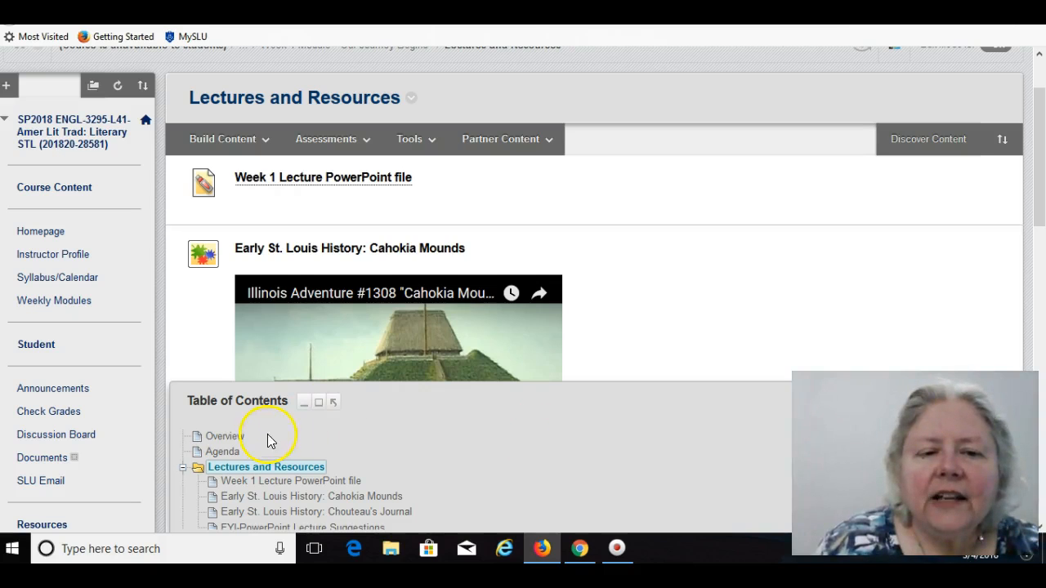
mouse_move(321, 436)
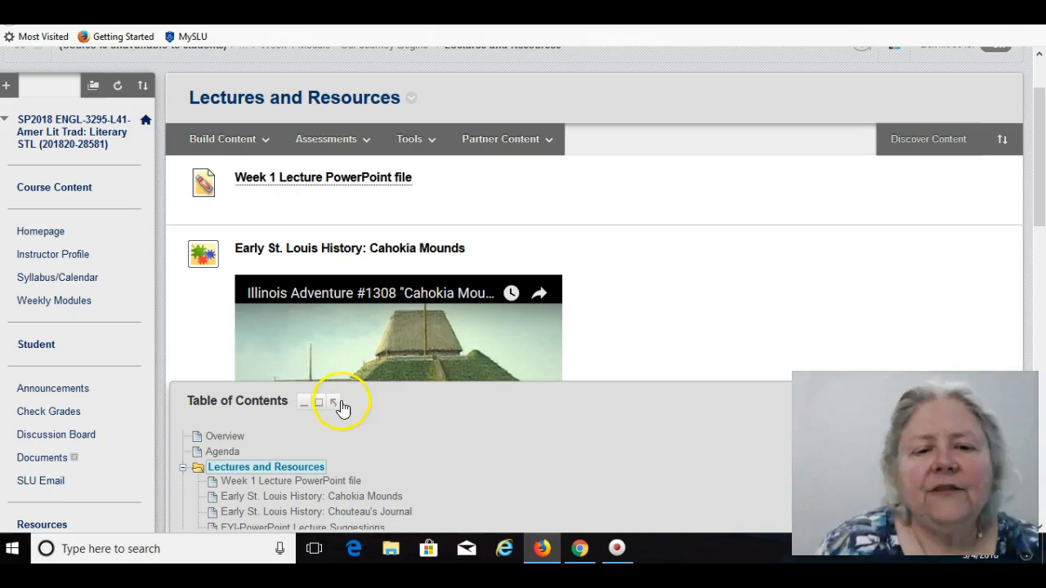
mouse_move(334, 402)
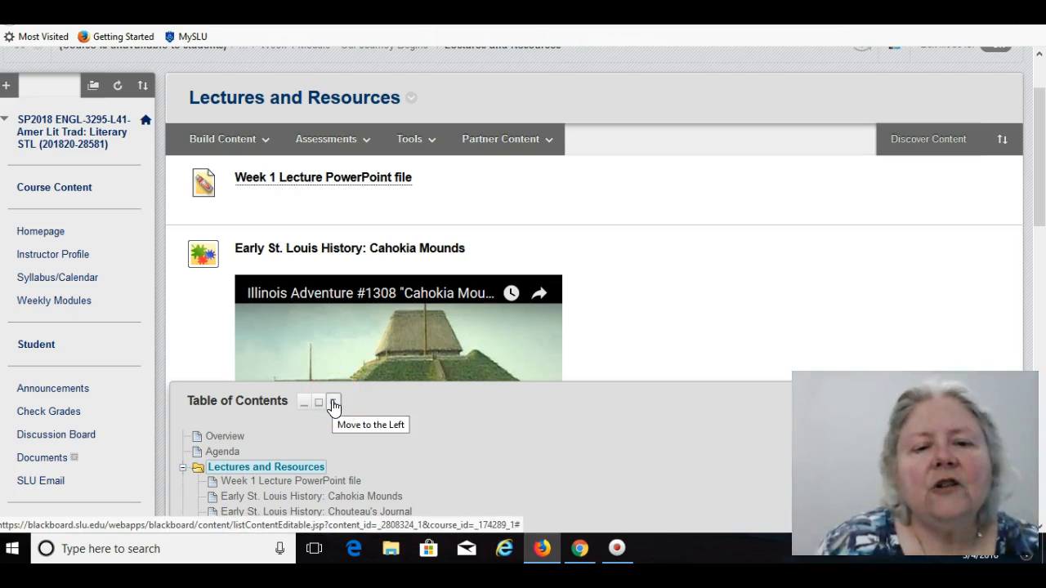
Dock the Week 1 table of contents to the left of the page content.
click(332, 401)
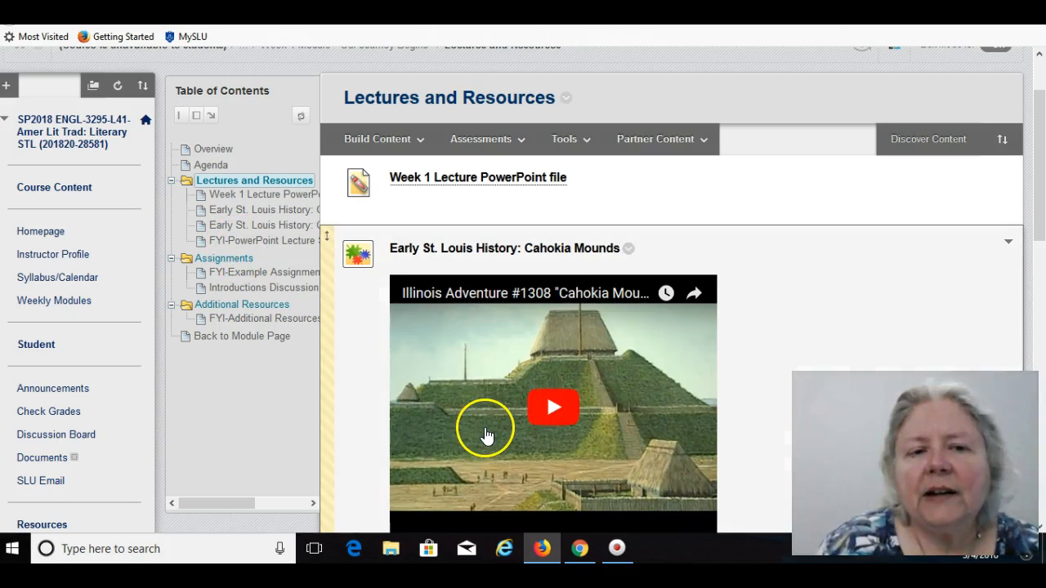
mouse_move(369, 422)
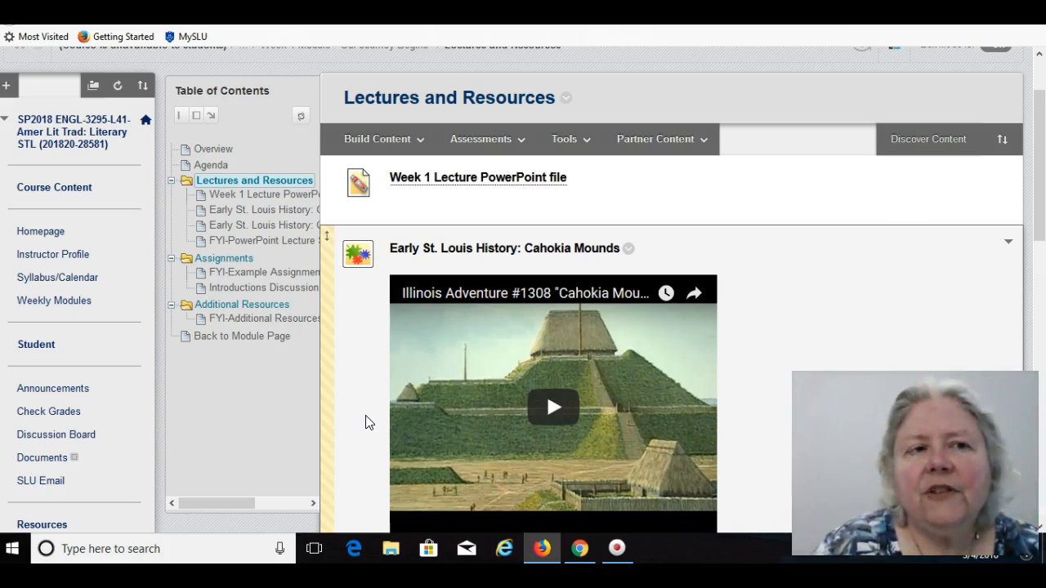
mouse_move(741, 314)
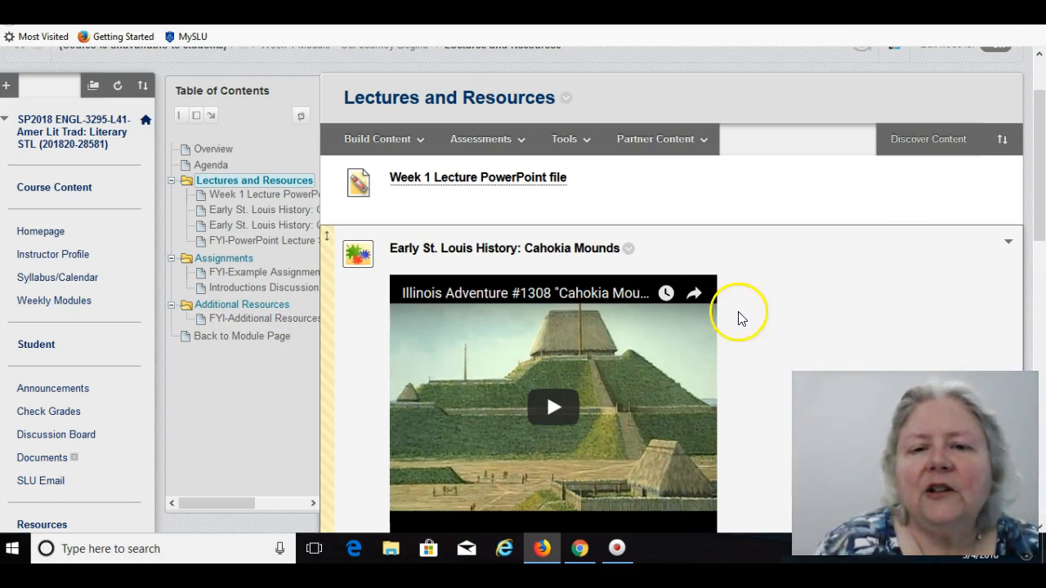
mouse_move(754, 341)
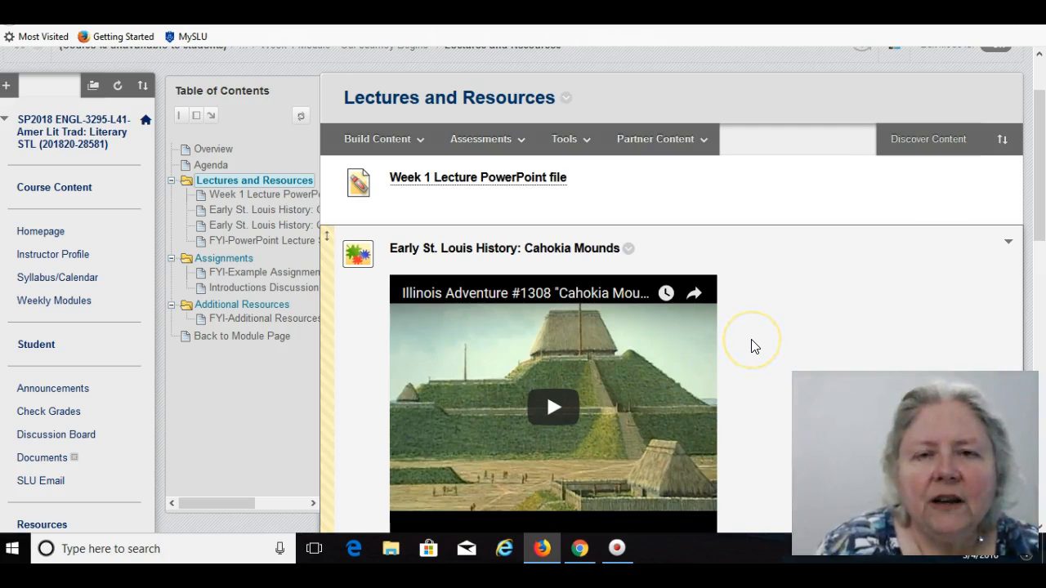
scroll(down, 3)
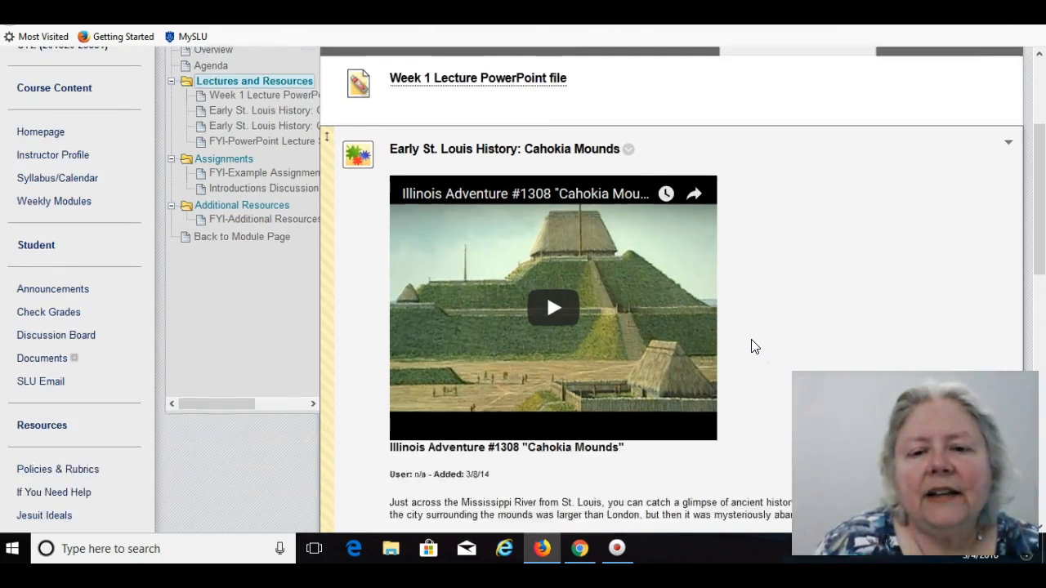
scroll(down, 3)
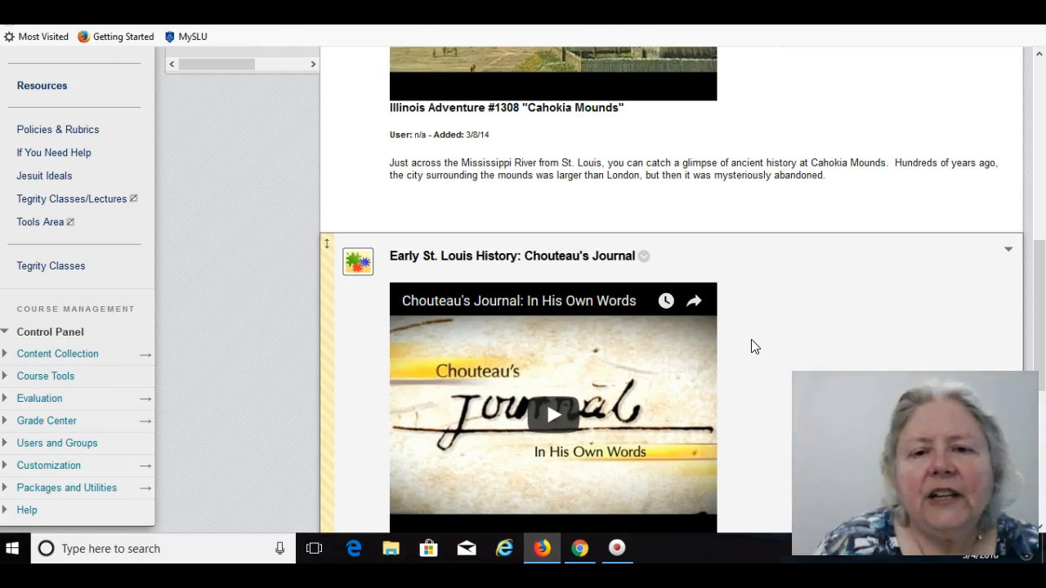